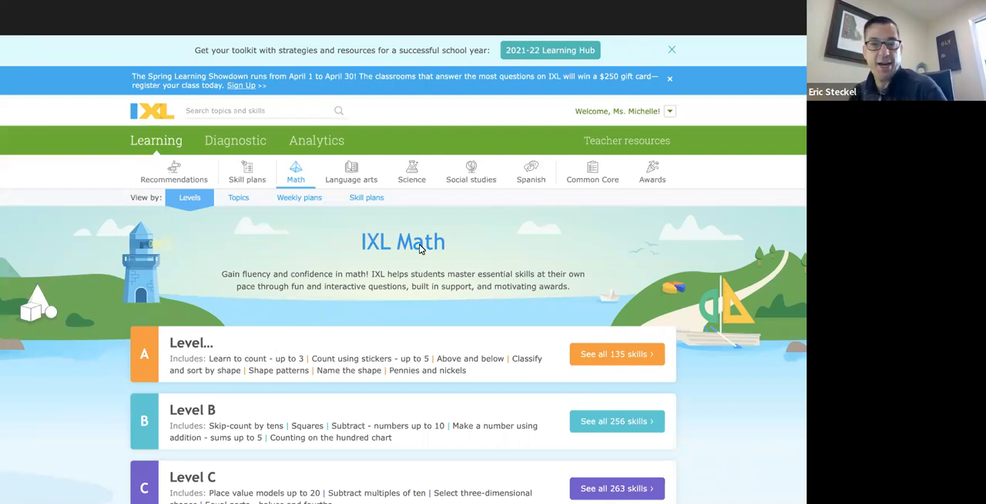
mouse_move(524, 292)
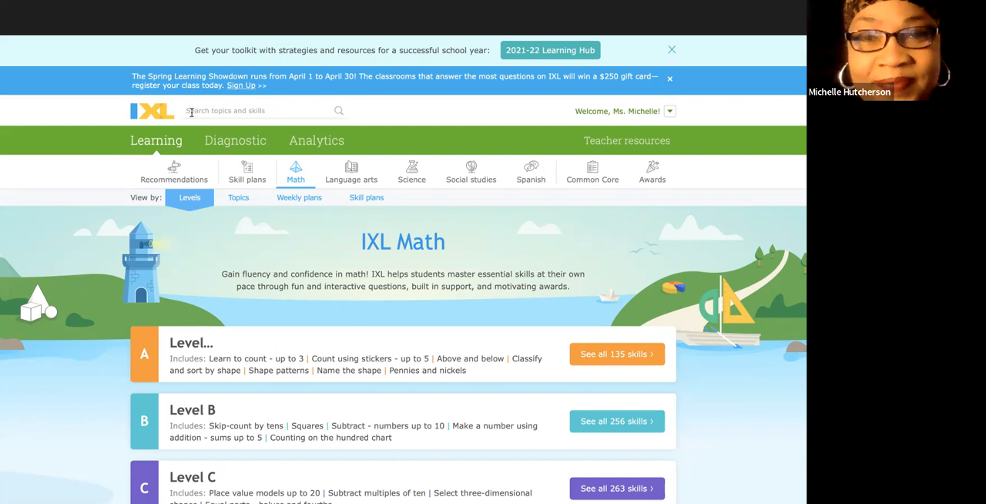
Step: Search IXL for "angles" to find the right-angle comparison skill
type("angles")
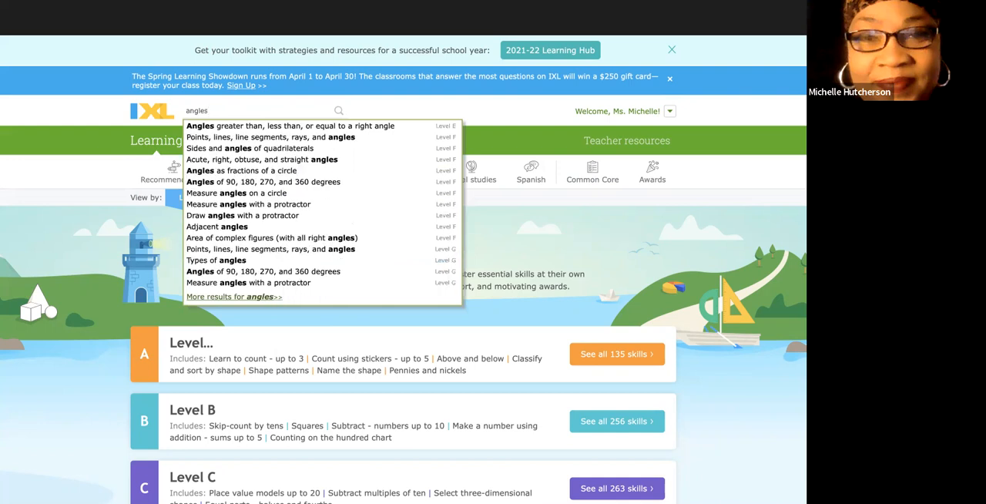
mouse_move(244, 126)
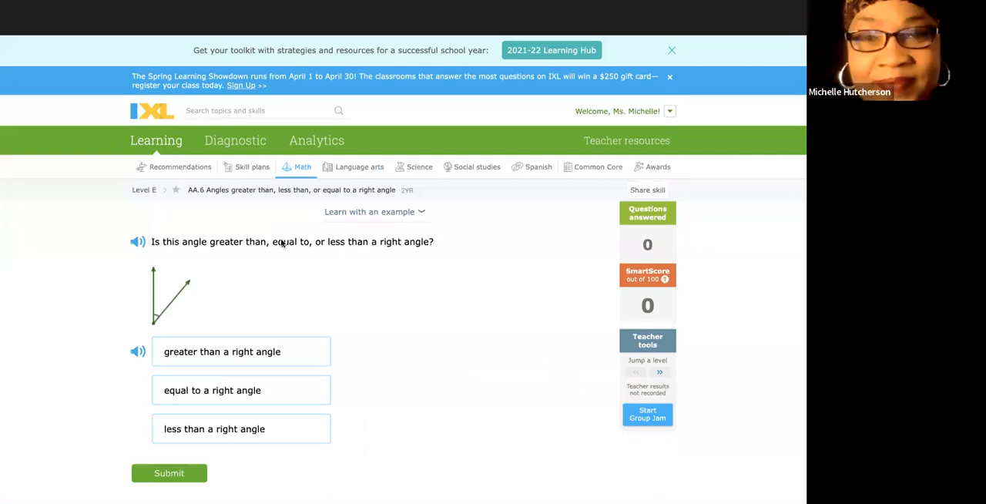
mouse_move(417, 404)
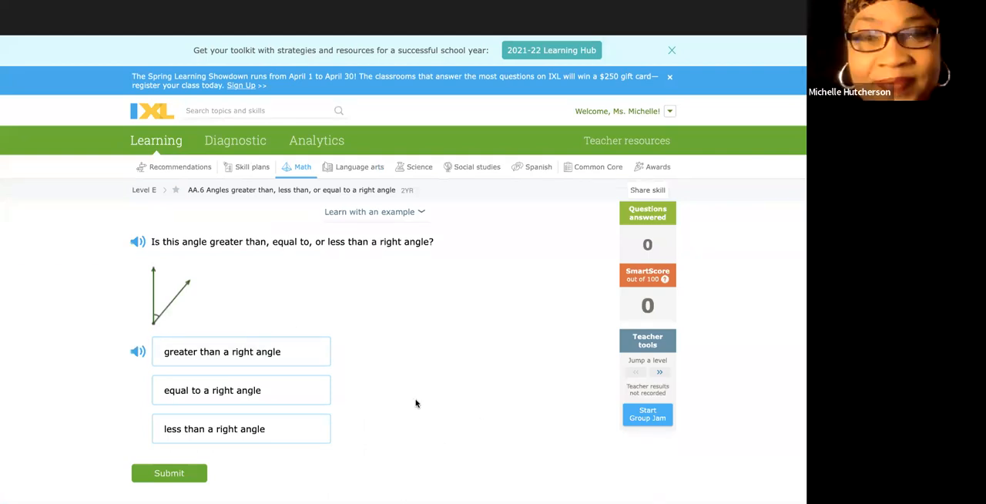
mouse_move(492, 384)
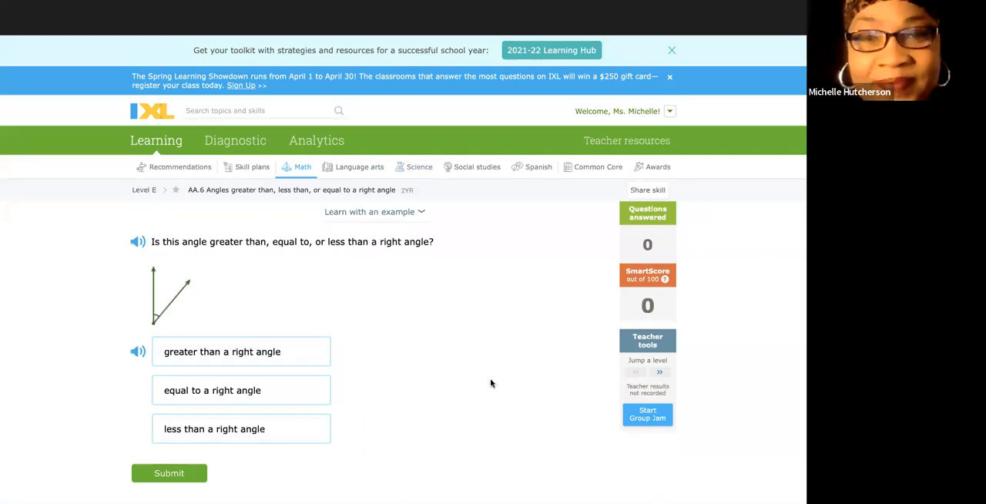
mouse_move(279, 257)
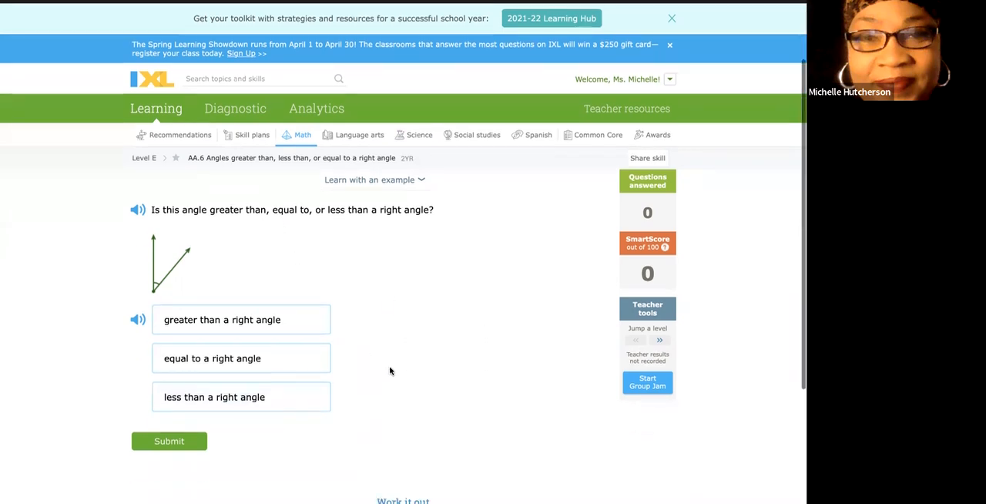
mouse_move(345, 302)
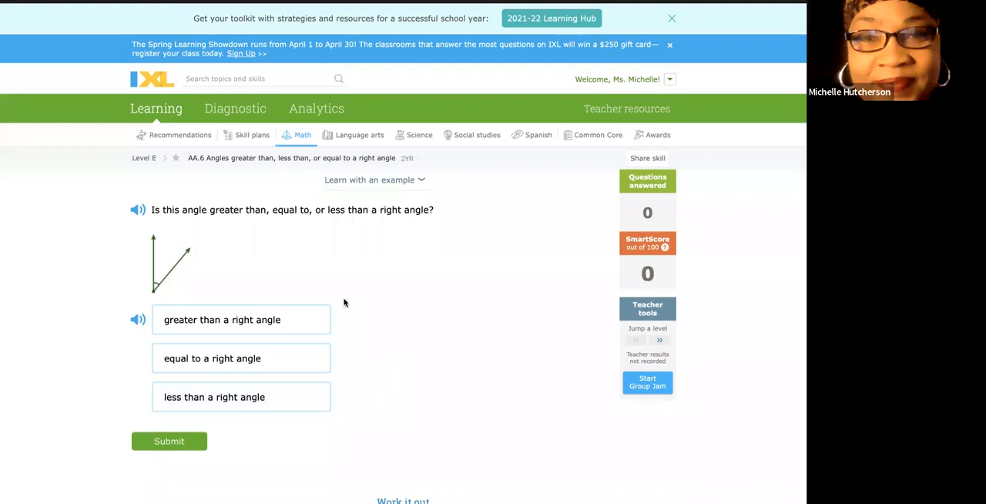
mouse_move(429, 242)
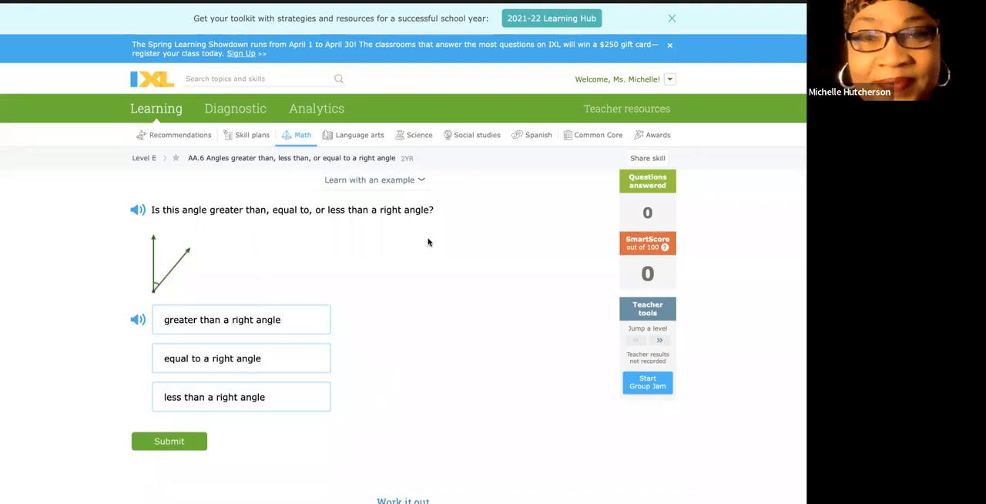
mouse_move(346, 196)
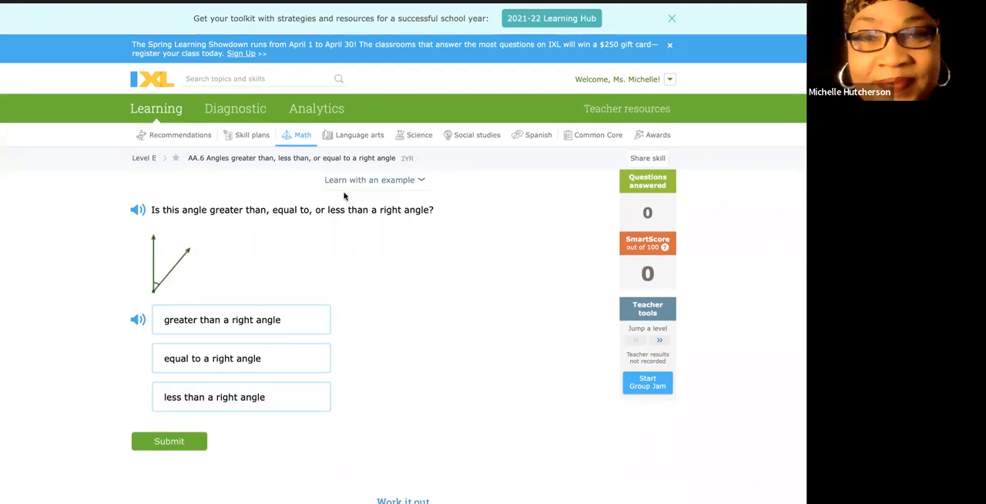
Step: Read through the worked example down to the "Looking for more?" Types of angles lesson link
left_click(376, 179)
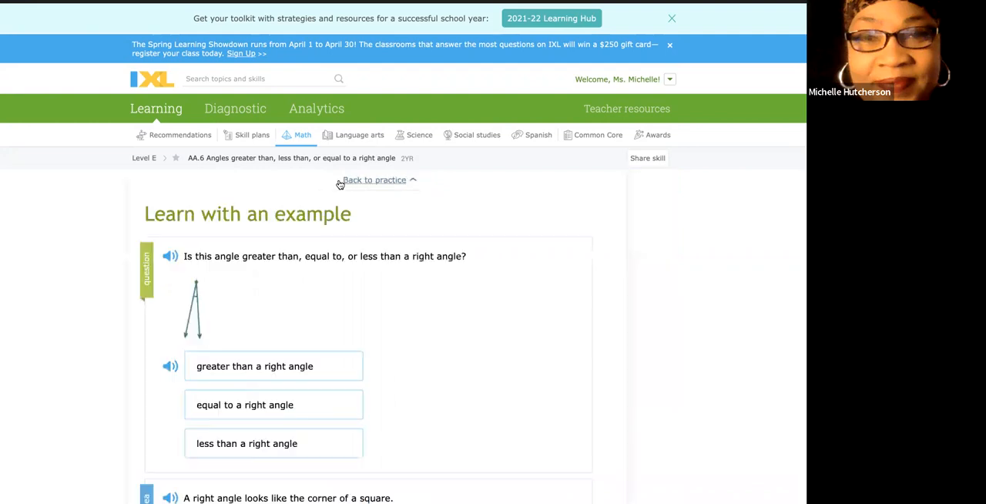
left_click(672, 18)
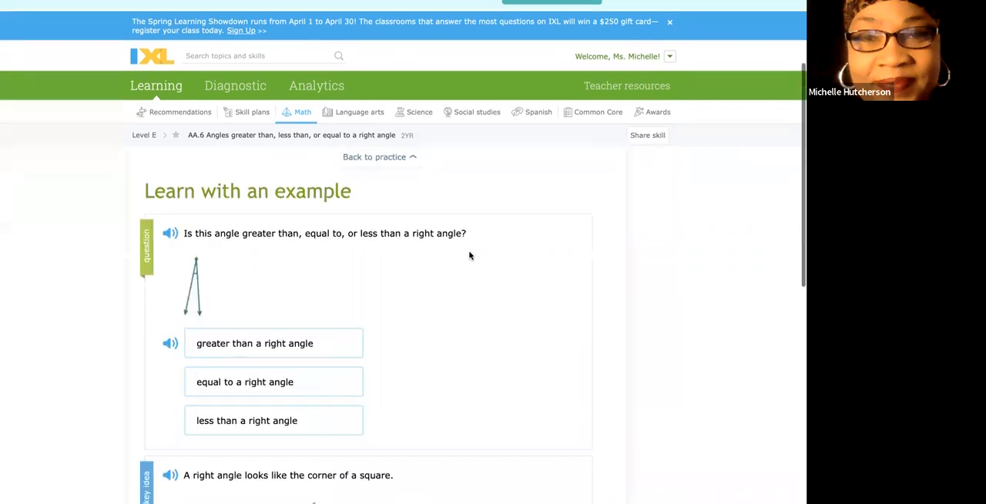
scroll("down", 3)
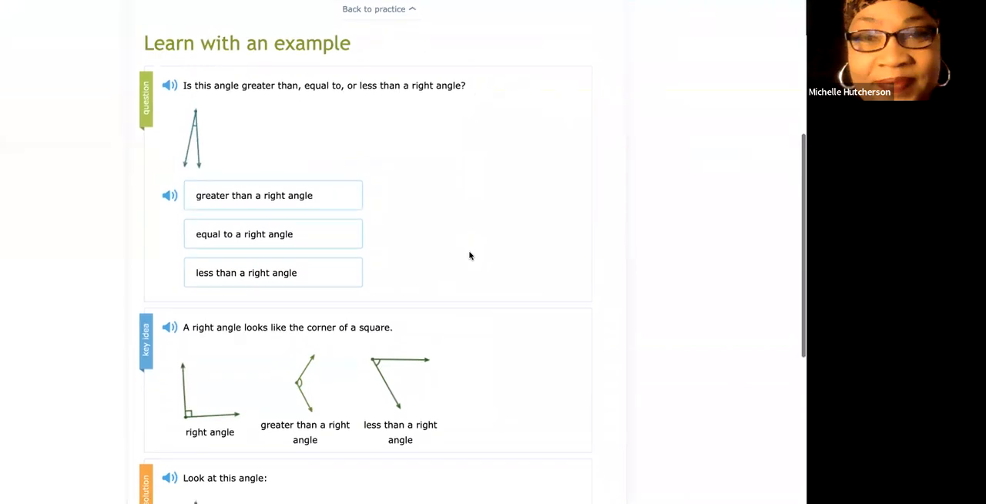
scroll("down", 3)
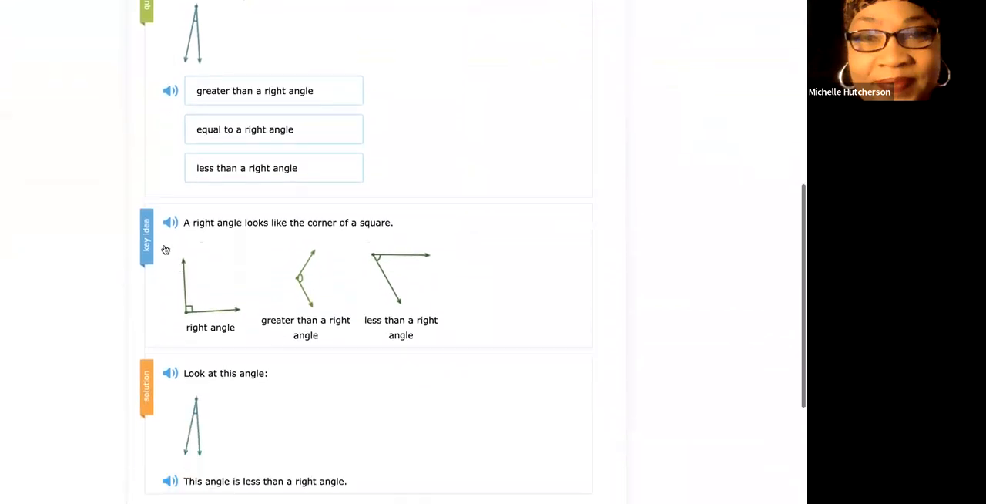
mouse_move(157, 399)
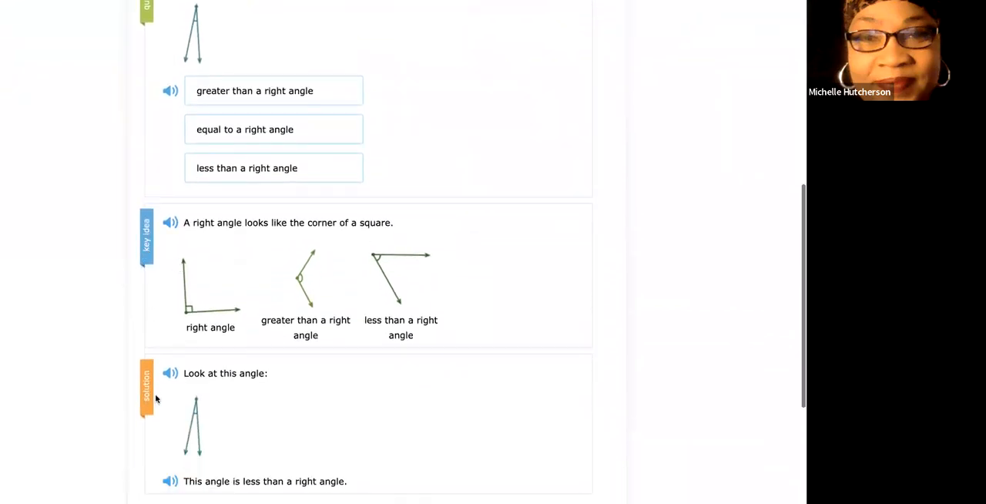
scroll("down", 3)
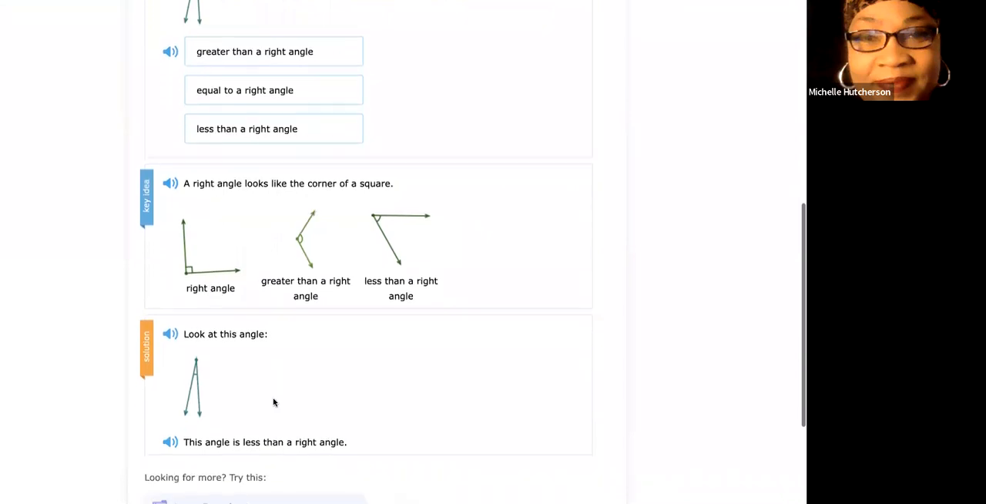
scroll("down", 3)
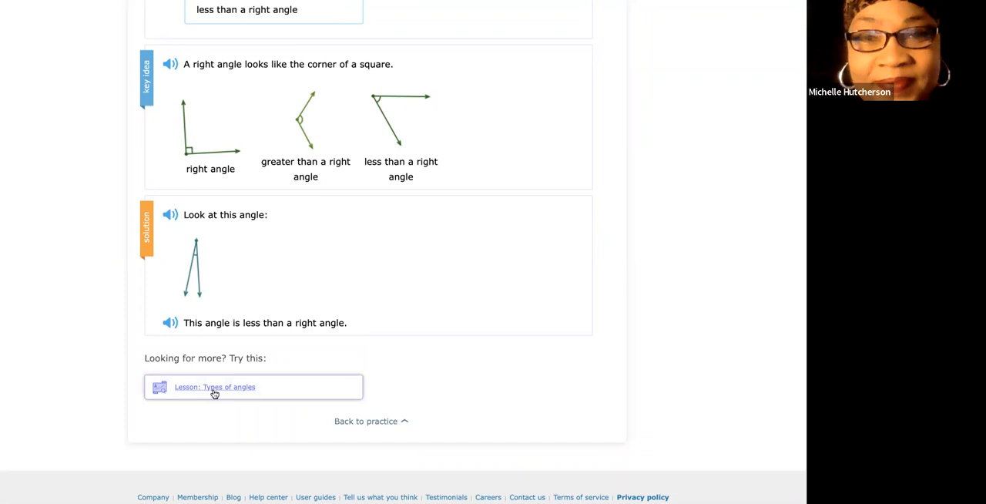
left_click(214, 387)
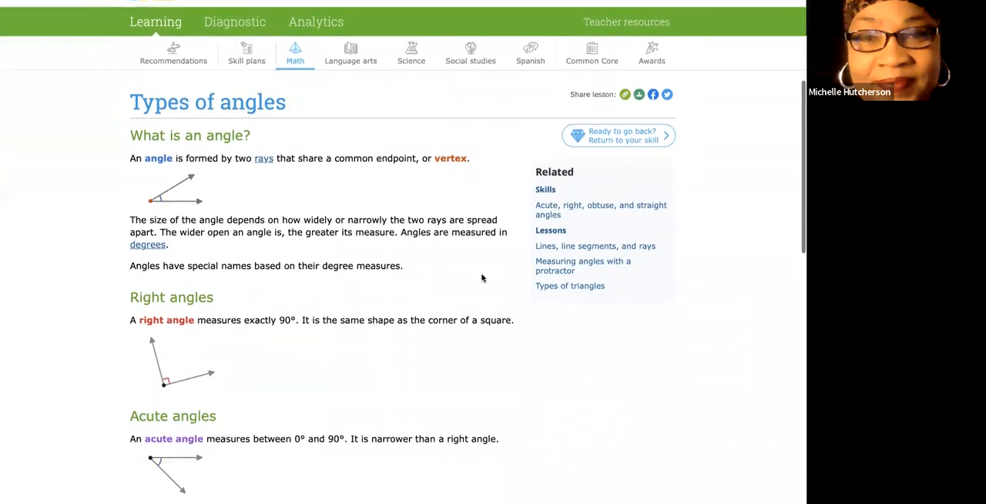
scroll("down", 3)
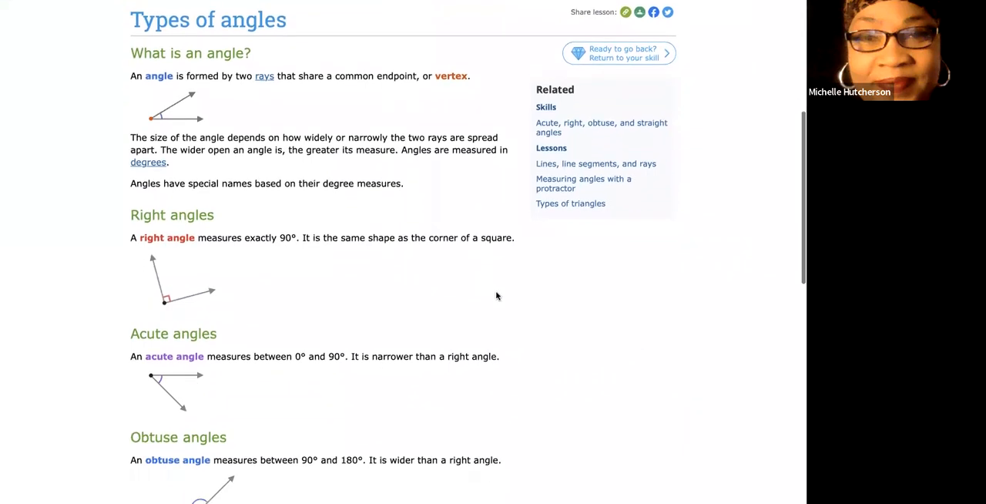
mouse_move(220, 228)
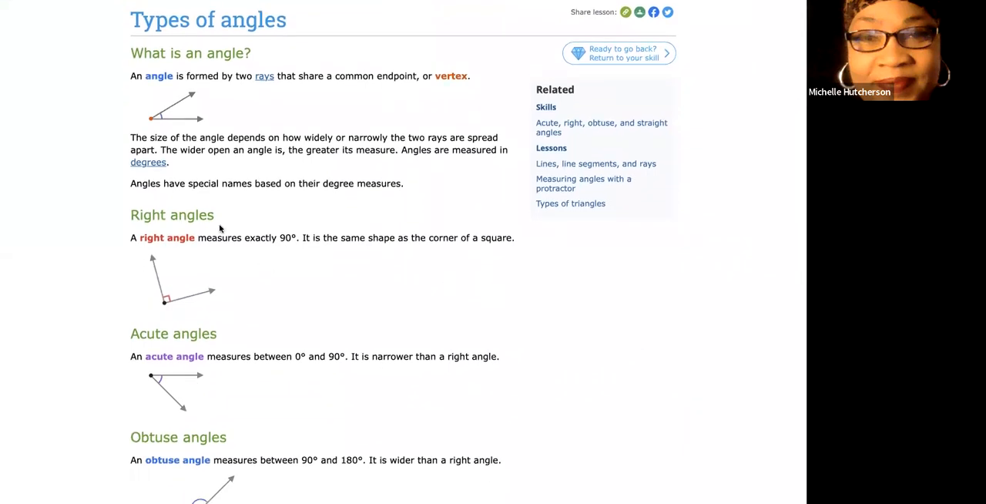
mouse_move(254, 184)
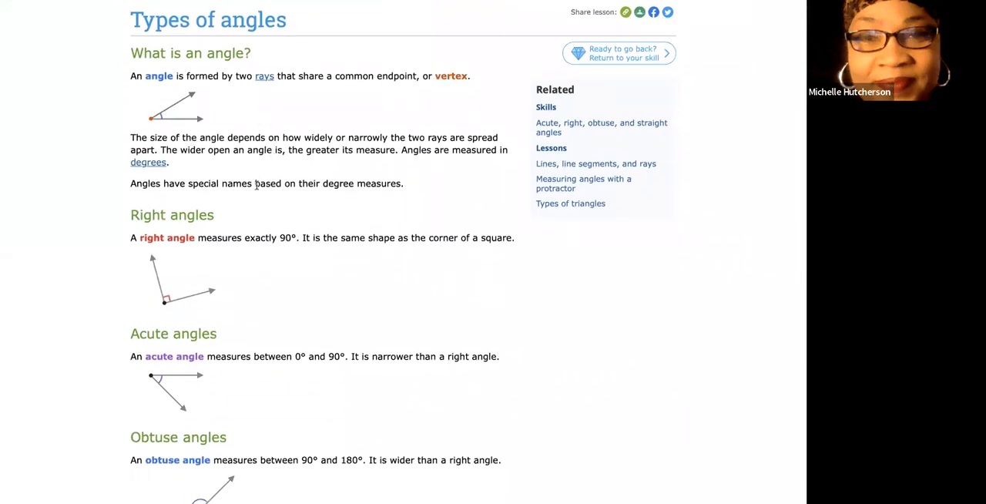
mouse_move(259, 401)
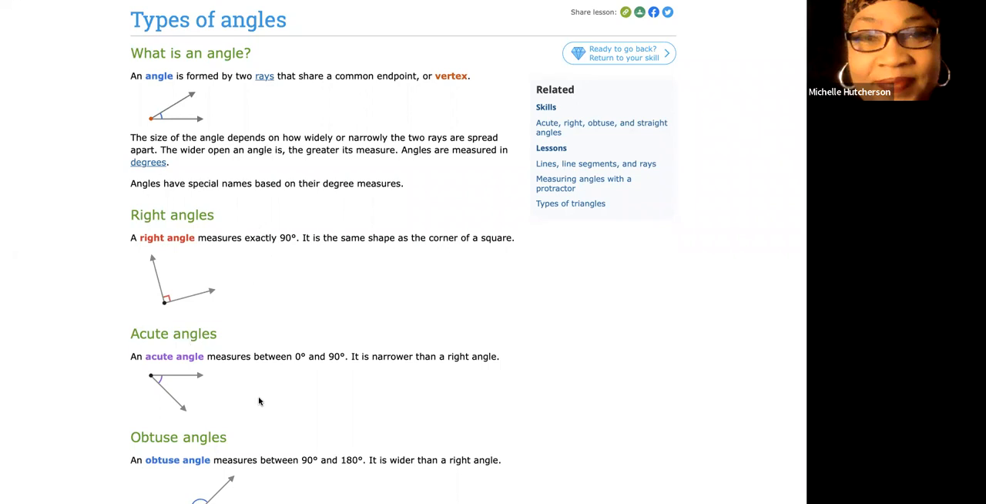
scroll("down", 3)
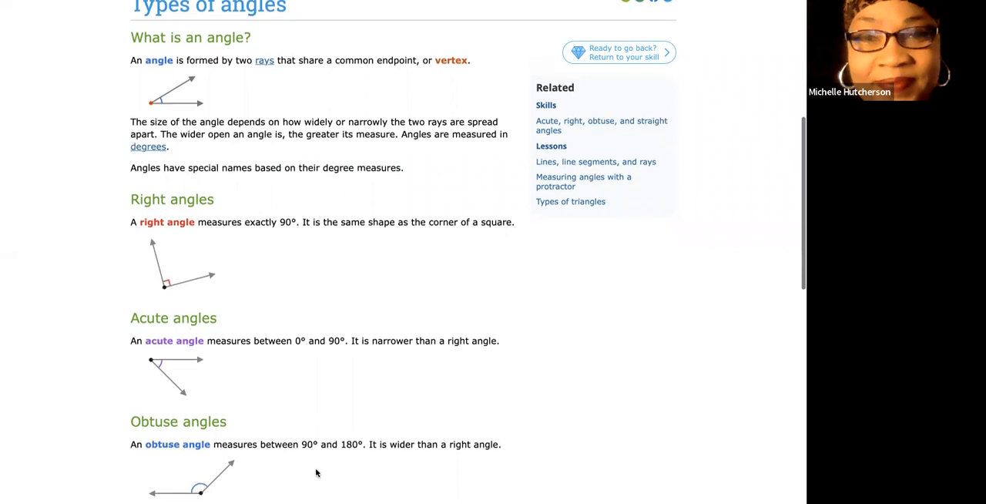
scroll("down", 3)
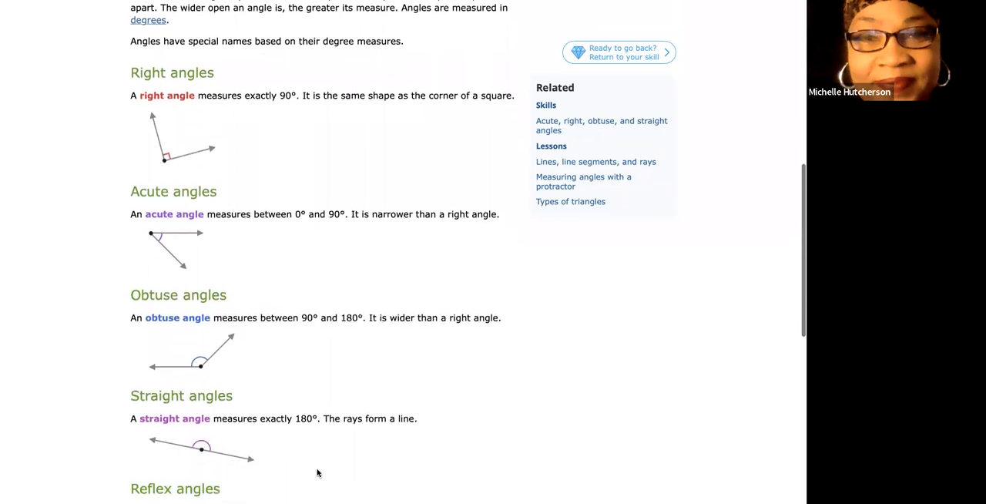
scroll("down", 3)
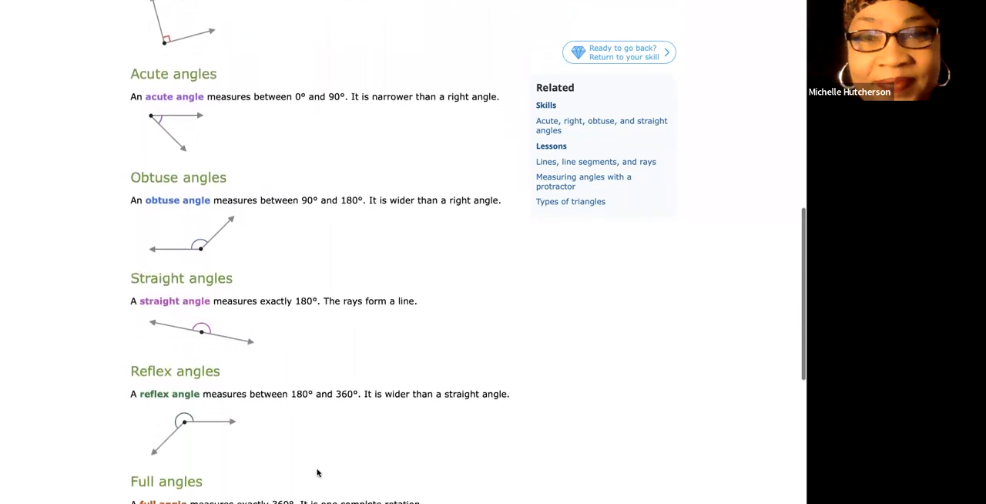
scroll("down", 3)
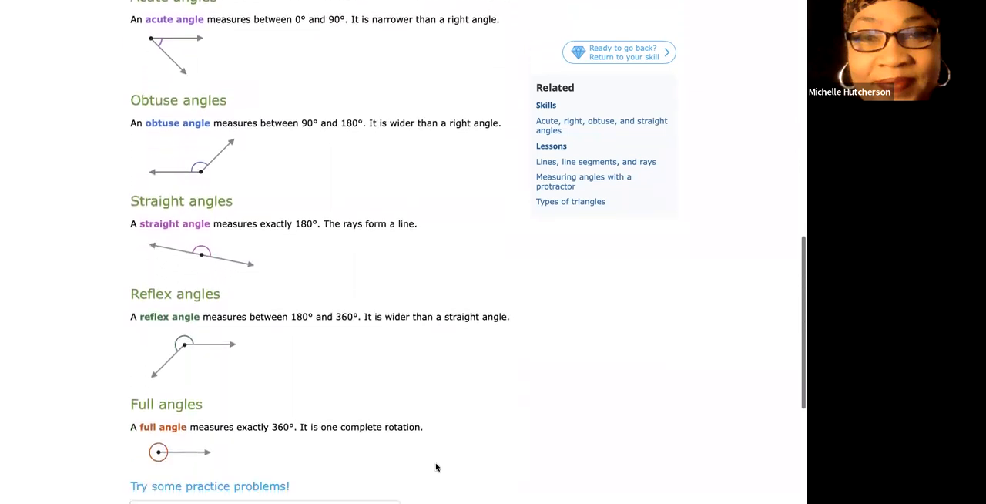
scroll("down", 3)
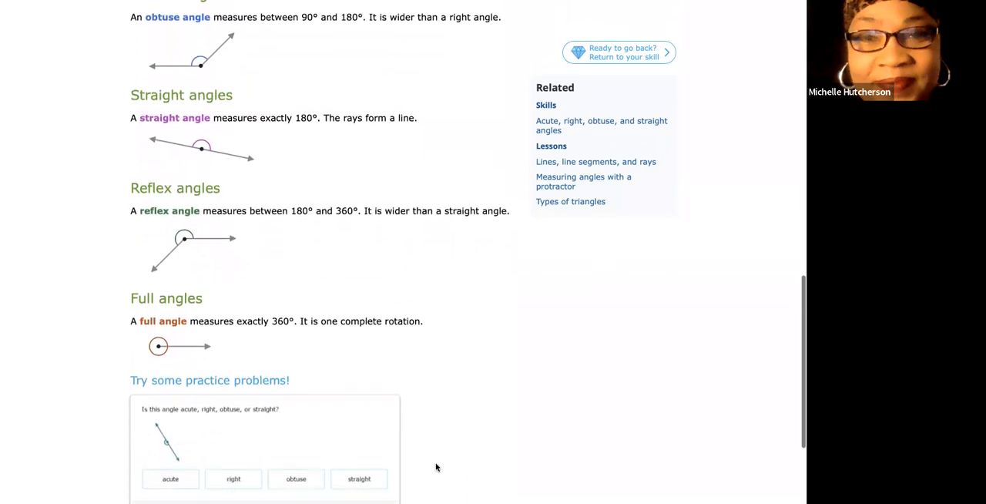
scroll("down", 3)
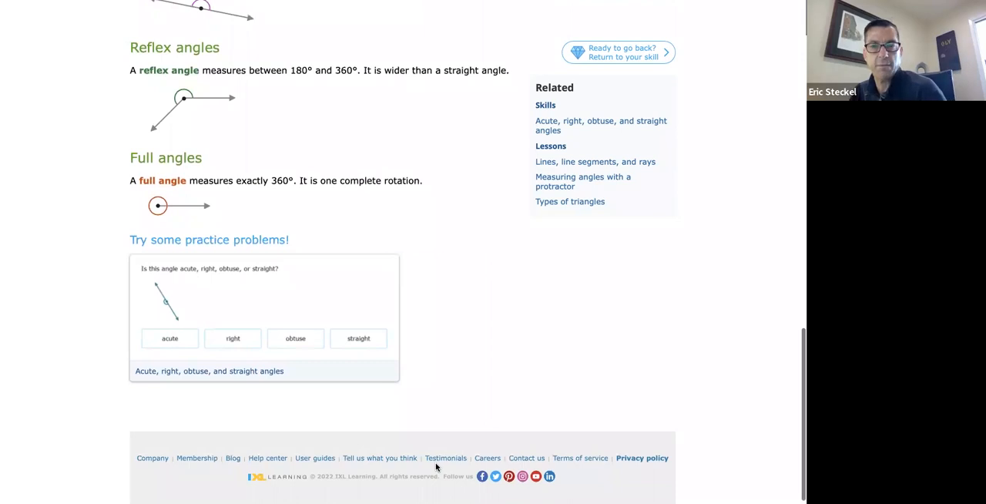
scroll("down", 3)
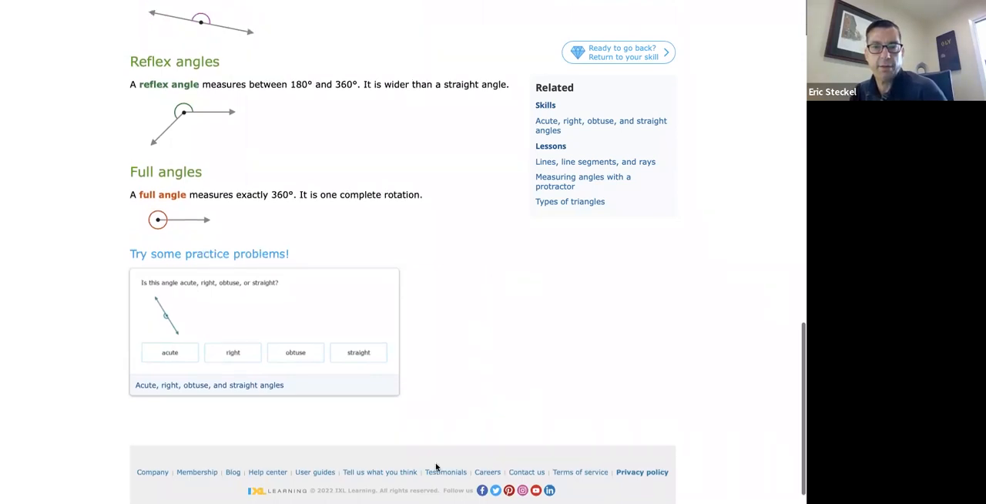
scroll("up", 3)
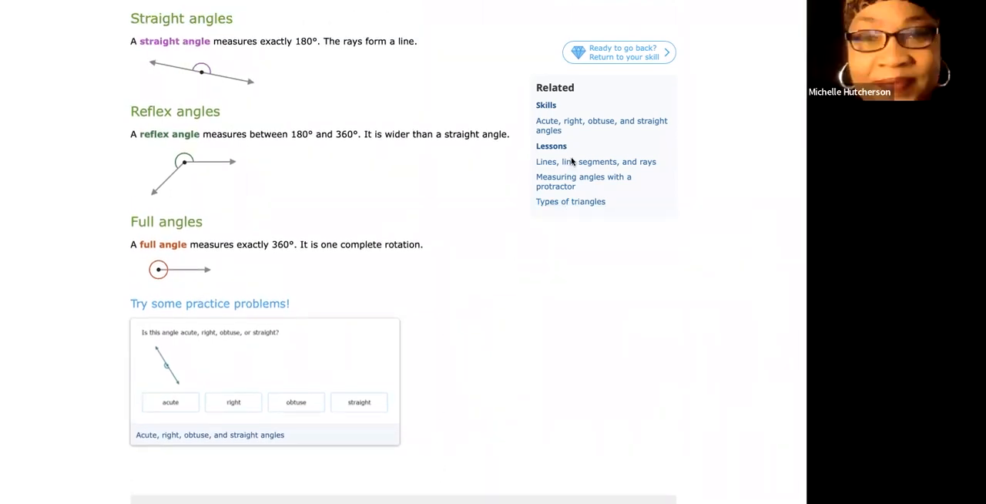
left_click(601, 125)
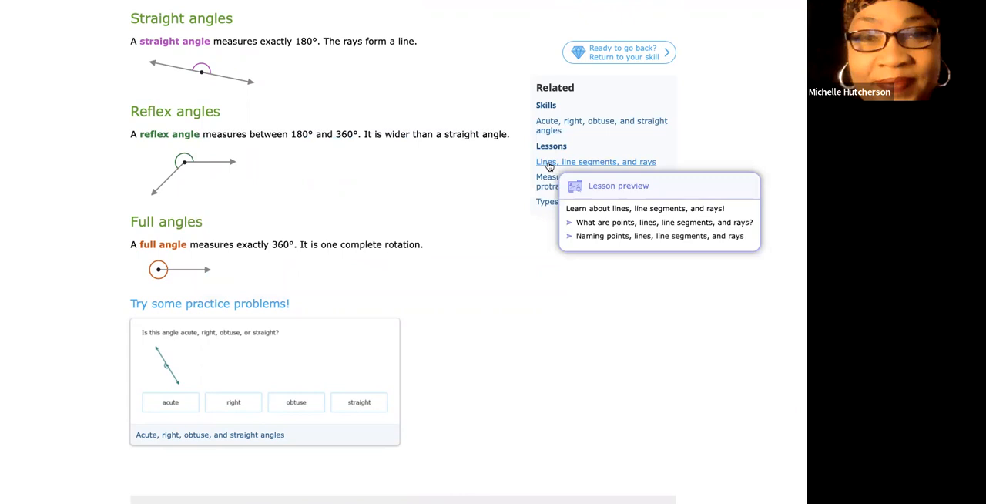
mouse_move(556, 180)
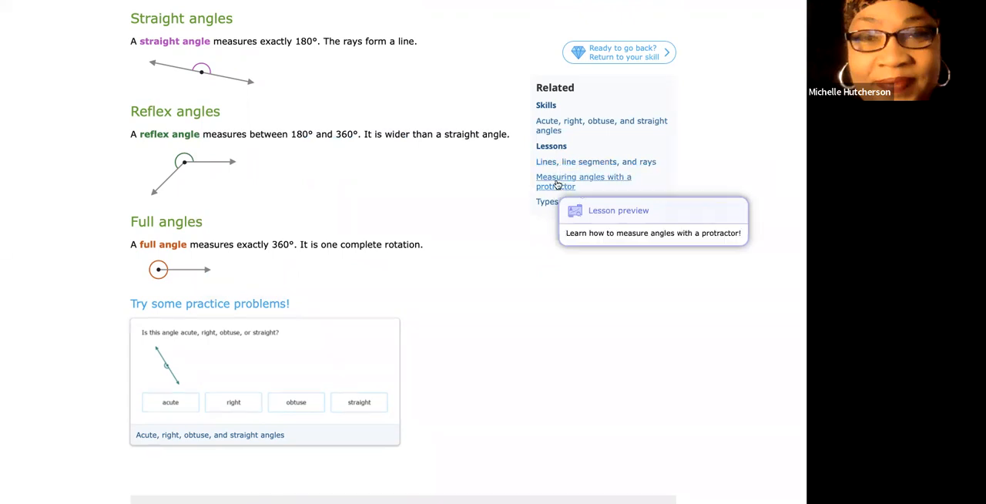
mouse_move(570, 200)
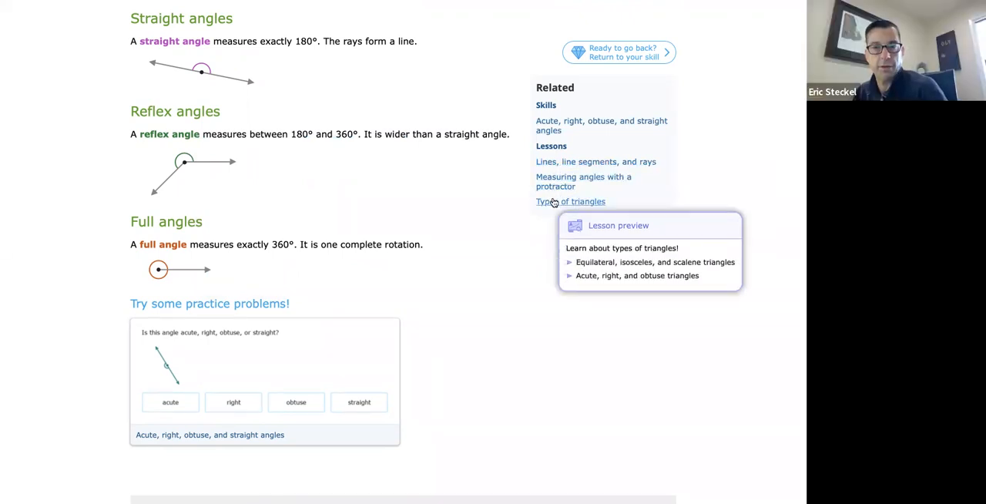
mouse_move(527, 209)
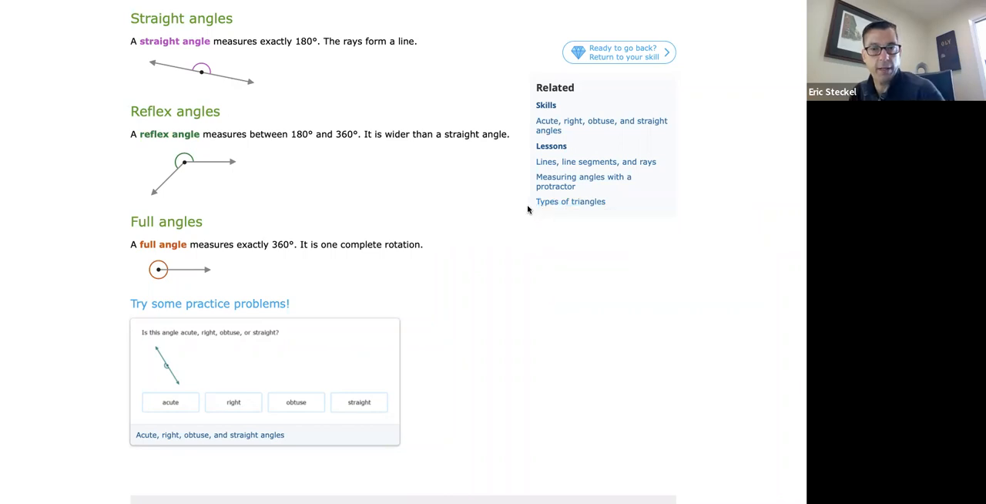
scroll("up", 3)
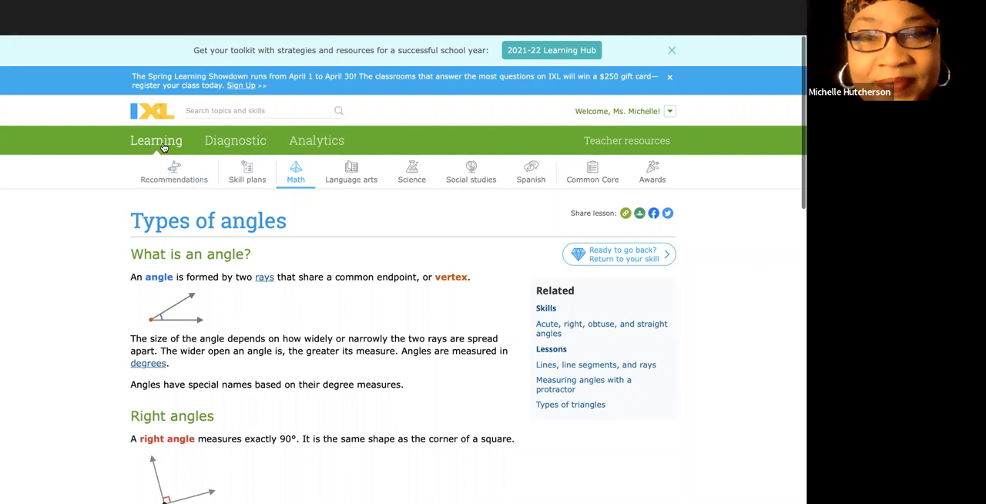
Step: From the Learning overview, search "angles" and open the right-angle comparison skill
left_click(296, 172)
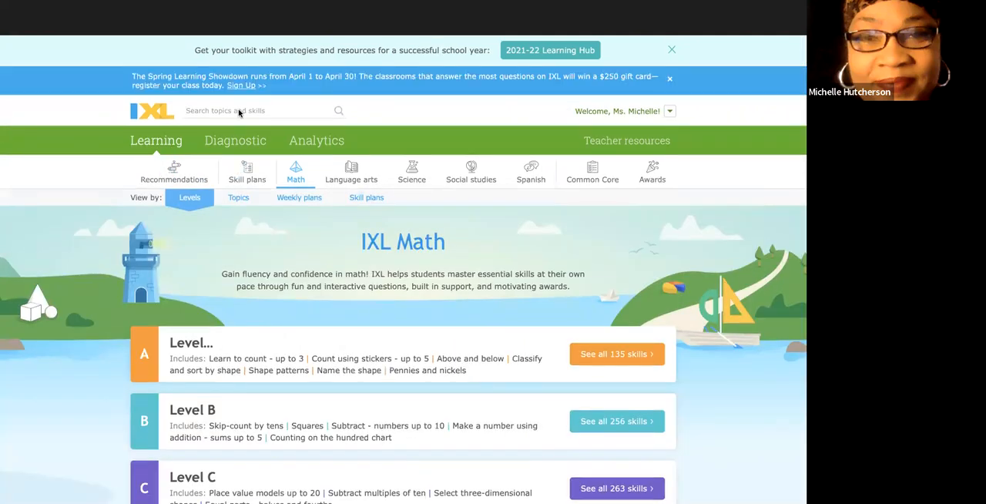
type("ang")
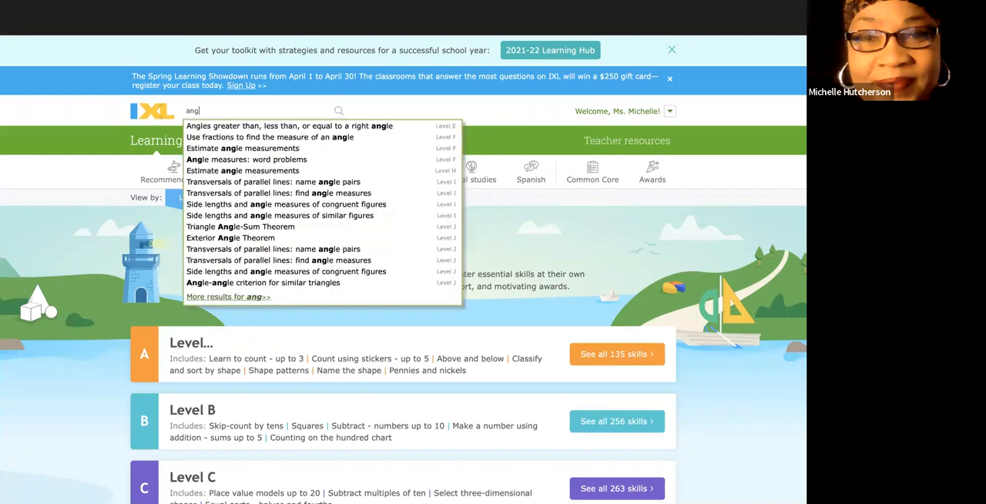
type("es")
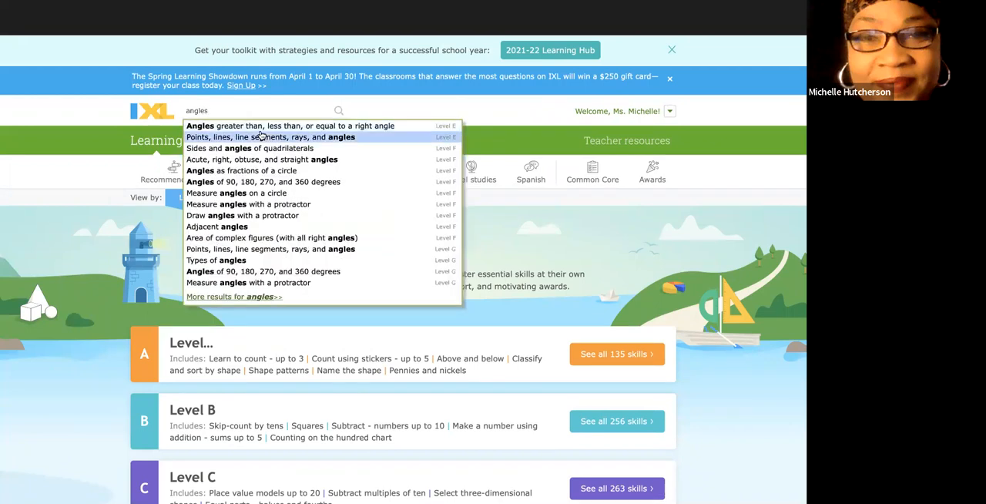
mouse_move(290, 126)
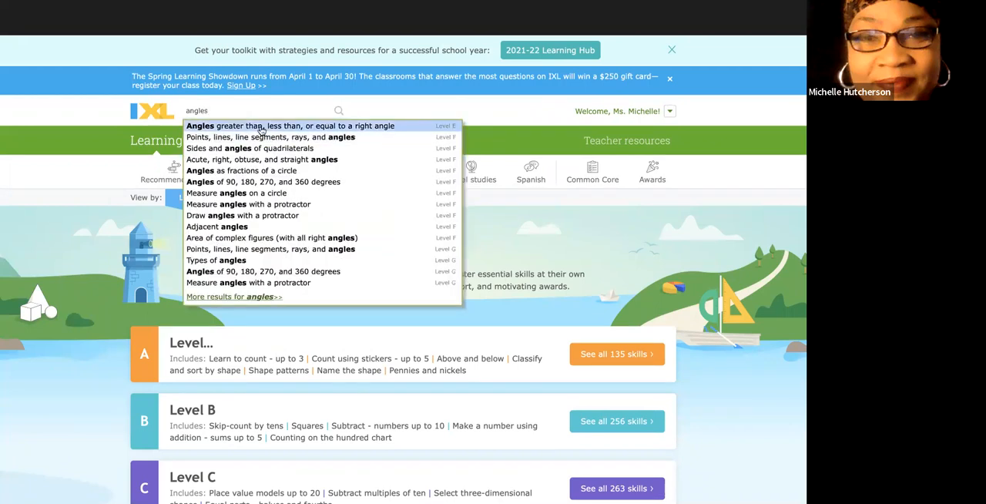
left_click(290, 126)
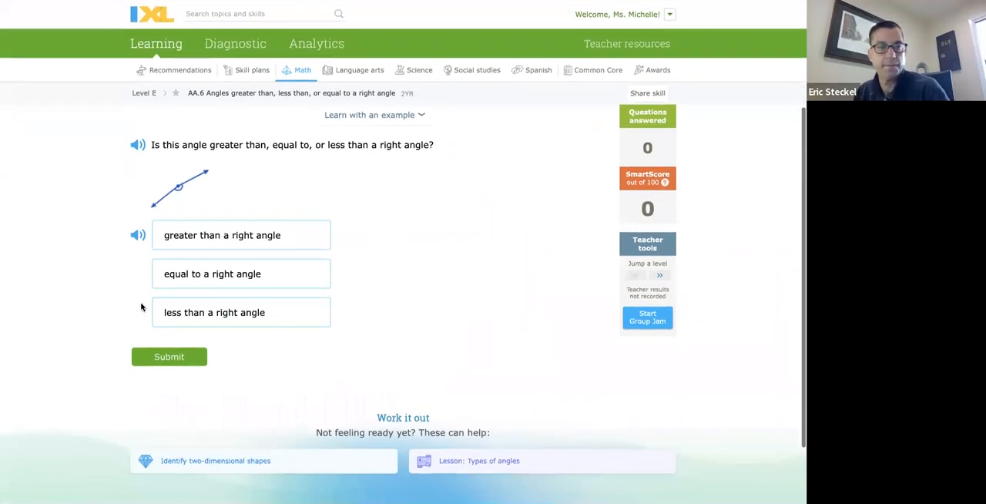
mouse_move(469, 354)
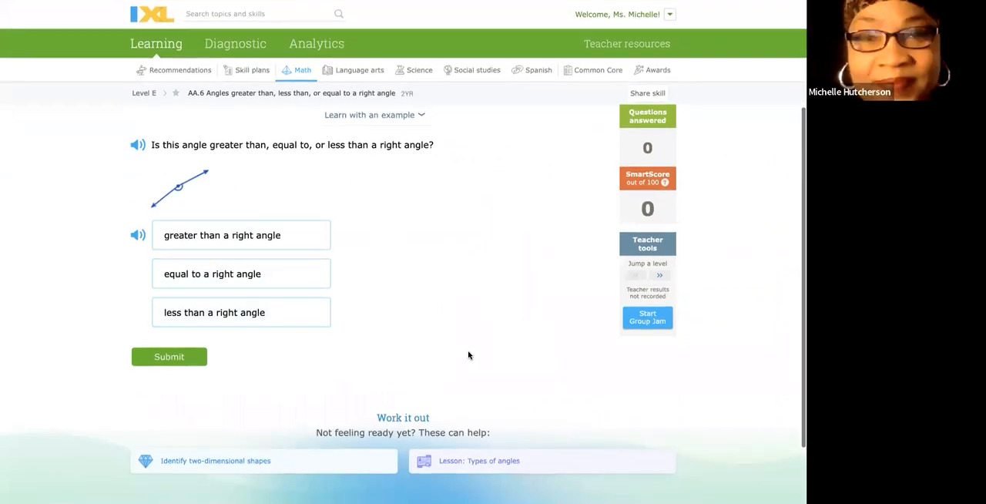
mouse_move(419, 331)
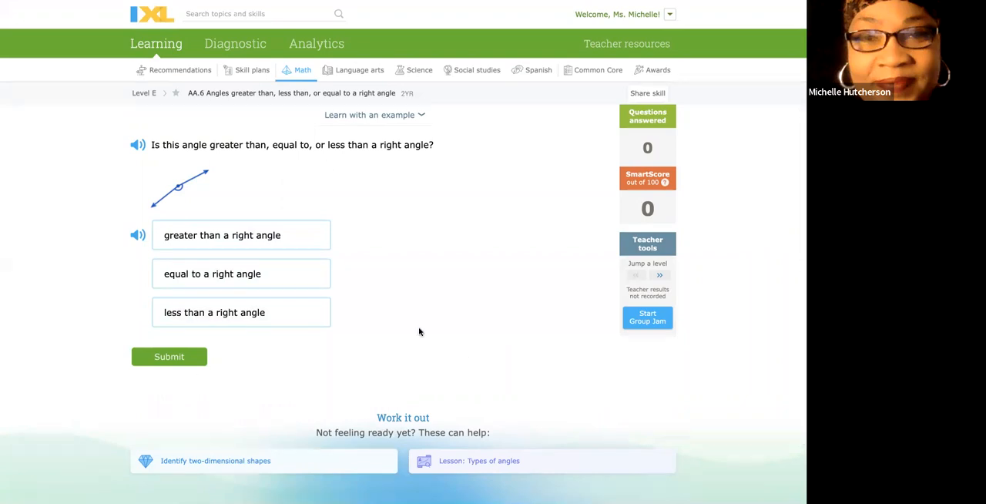
mouse_move(472, 302)
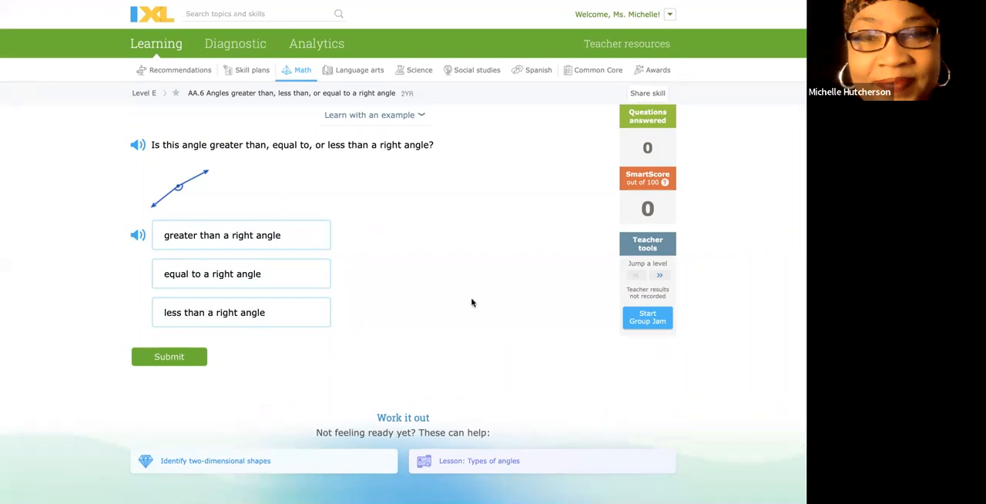
mouse_move(522, 313)
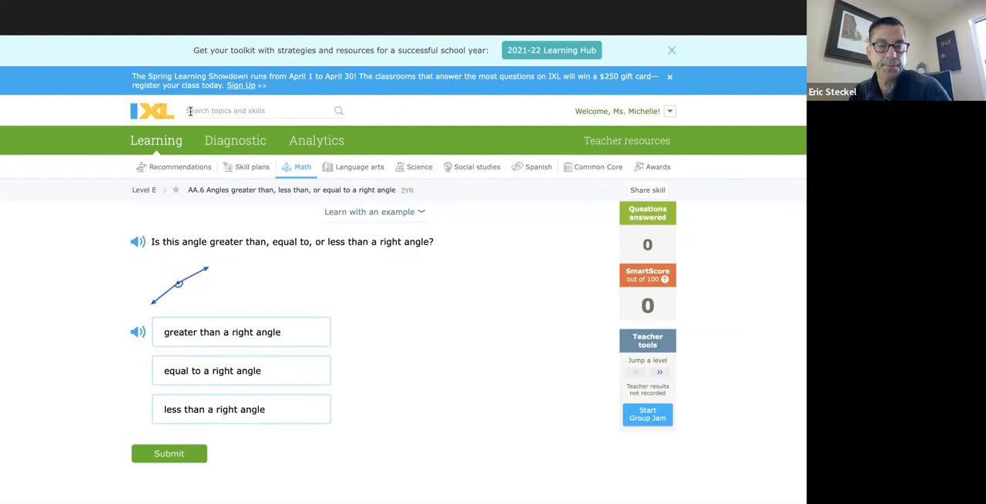
Step: Search "multi" to reach Multi-step inequalities and request its worked example
type("multi")
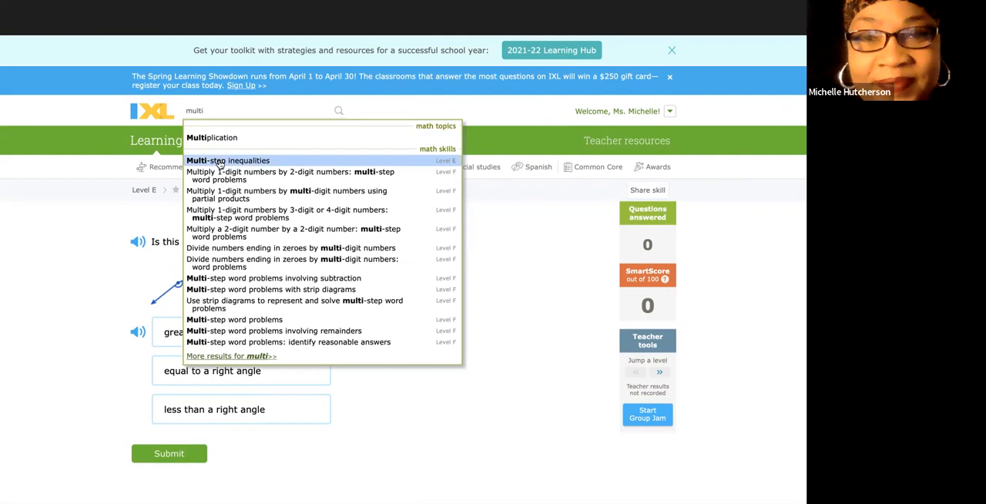
mouse_move(389, 167)
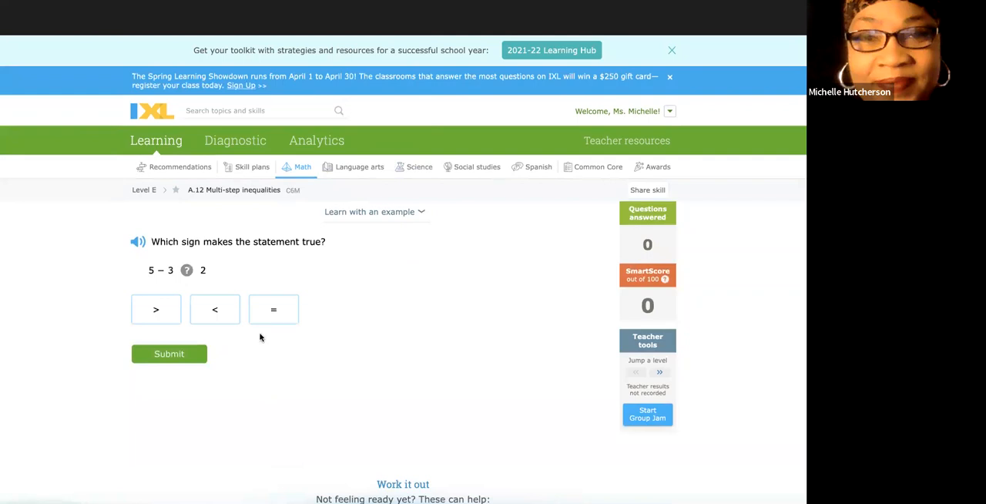
mouse_move(416, 225)
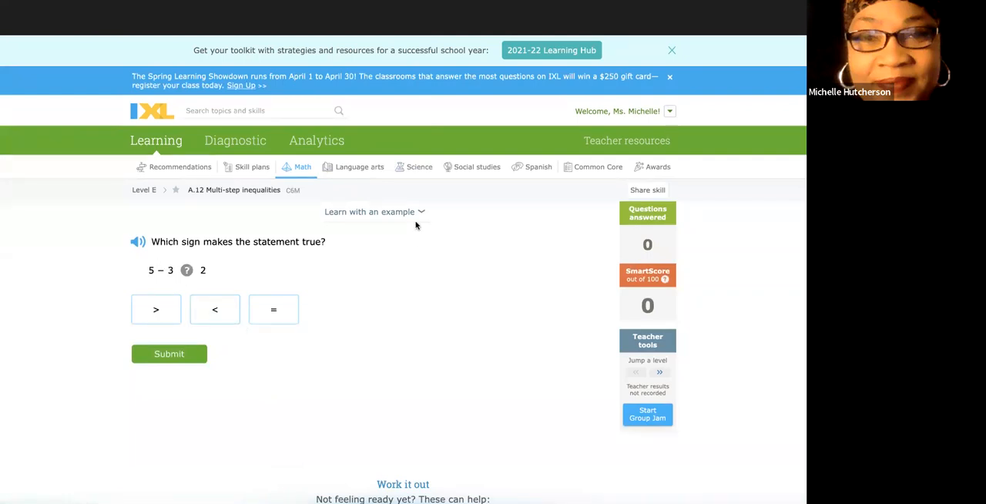
left_click(373, 211)
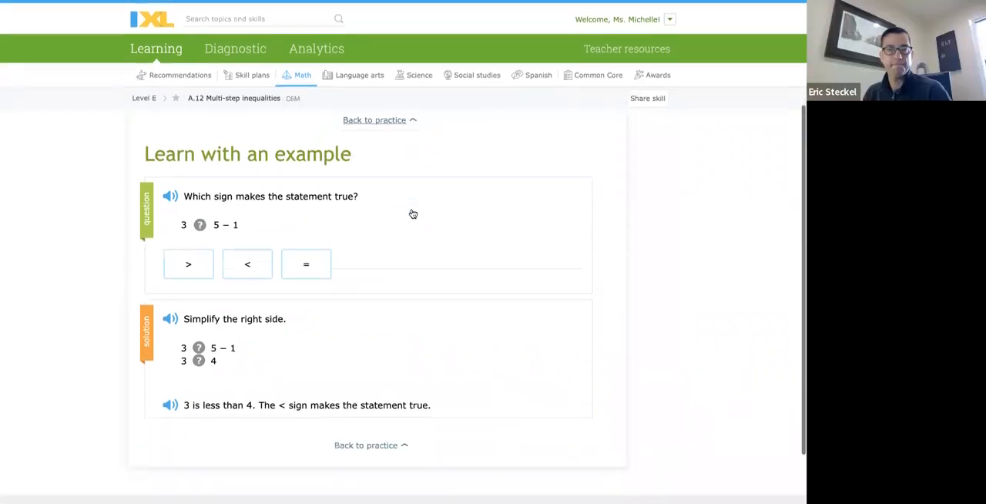
Step: Return to the practice question, then reopen the worked example comparing 3 and 5 − 1
scroll("down", 3)
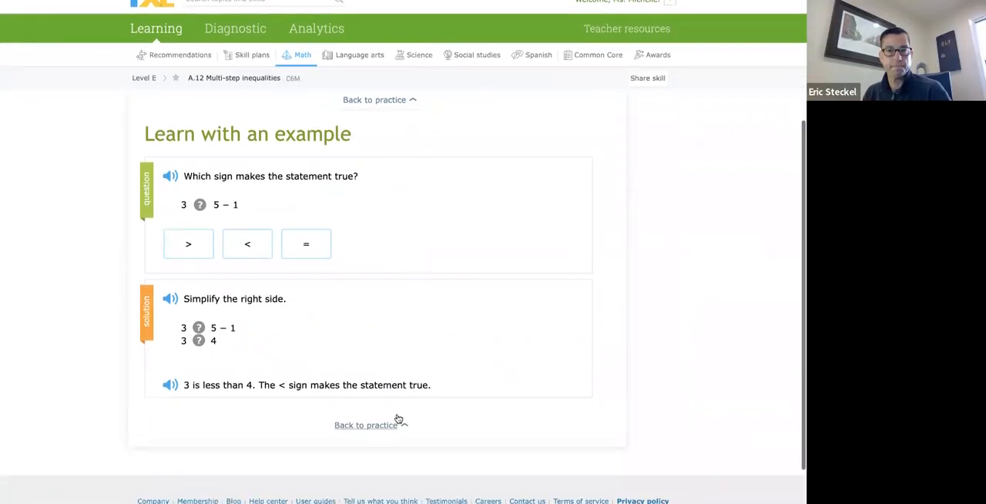
left_click(366, 425)
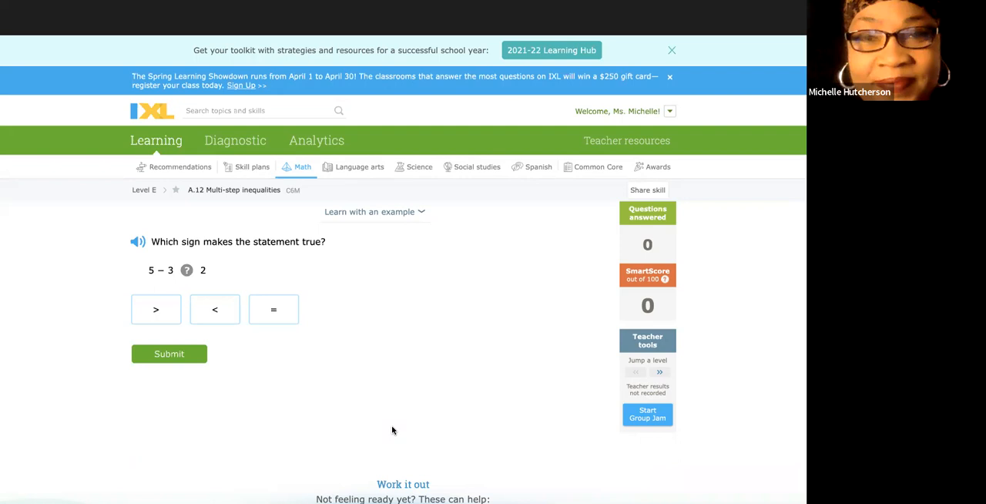
mouse_move(310, 318)
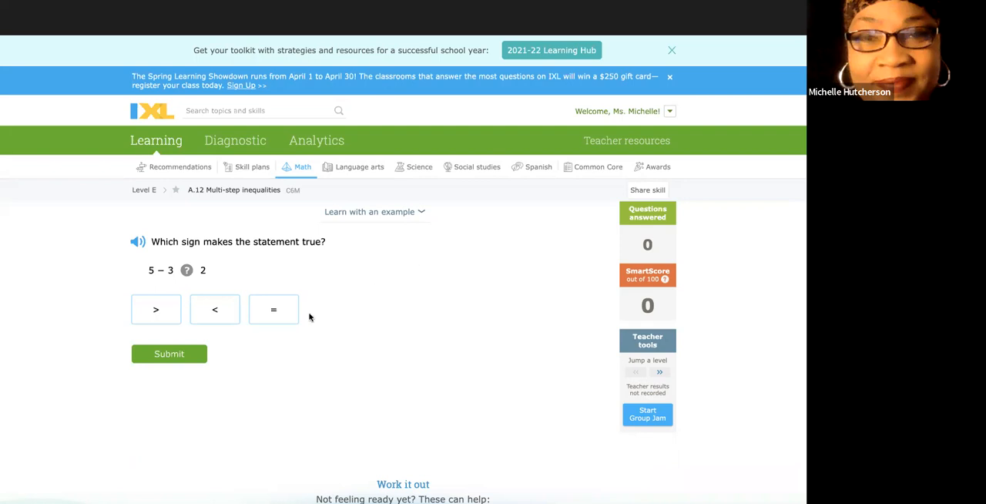
mouse_move(376, 231)
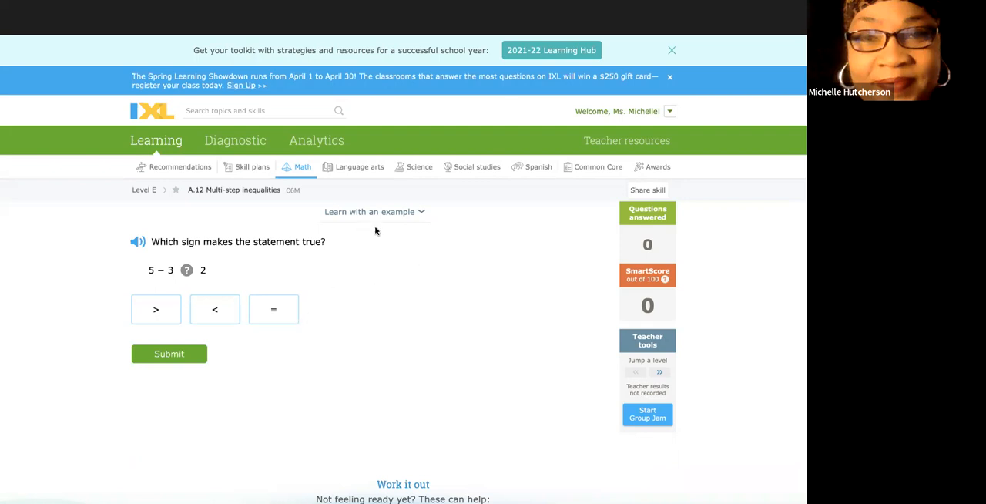
left_click(373, 213)
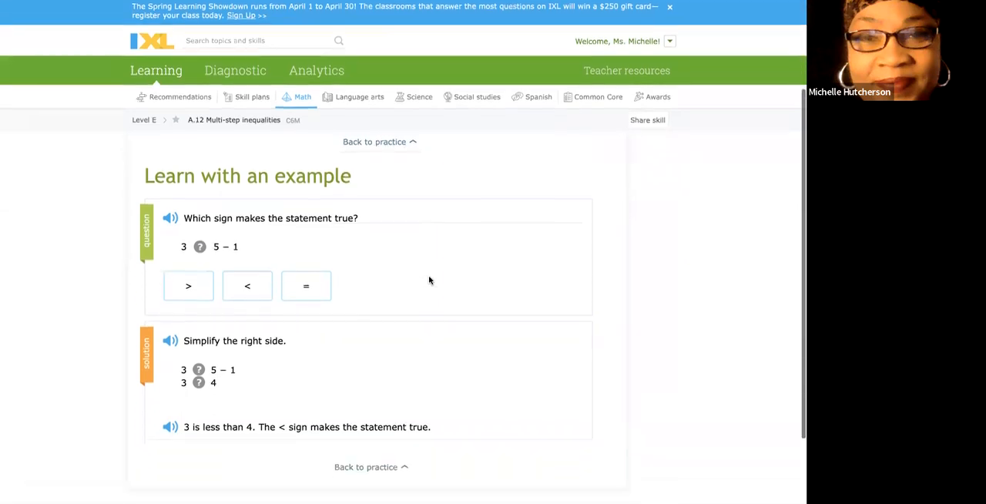
left_click(669, 6)
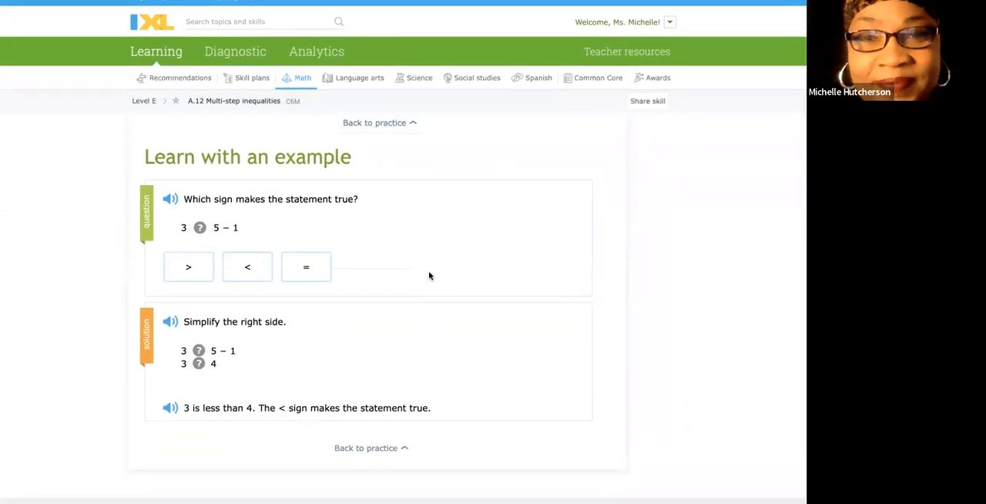
mouse_move(428, 271)
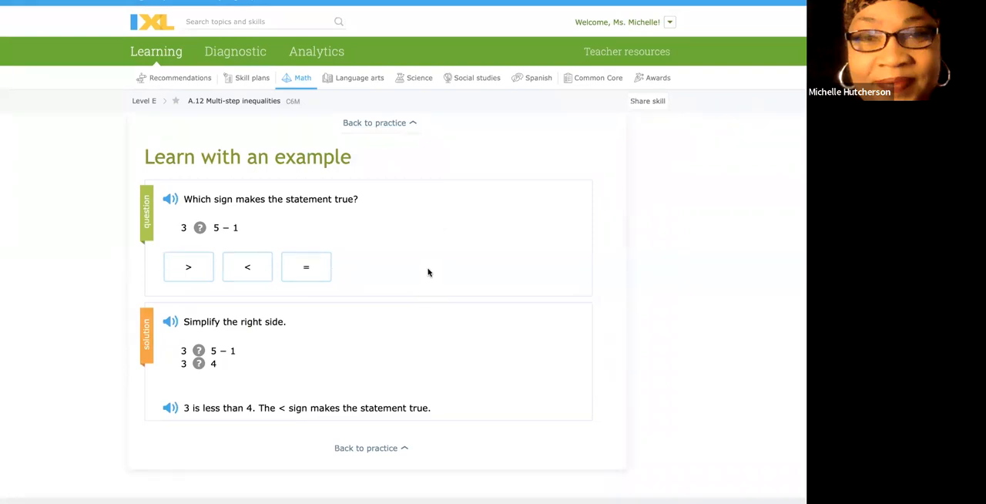
mouse_move(419, 303)
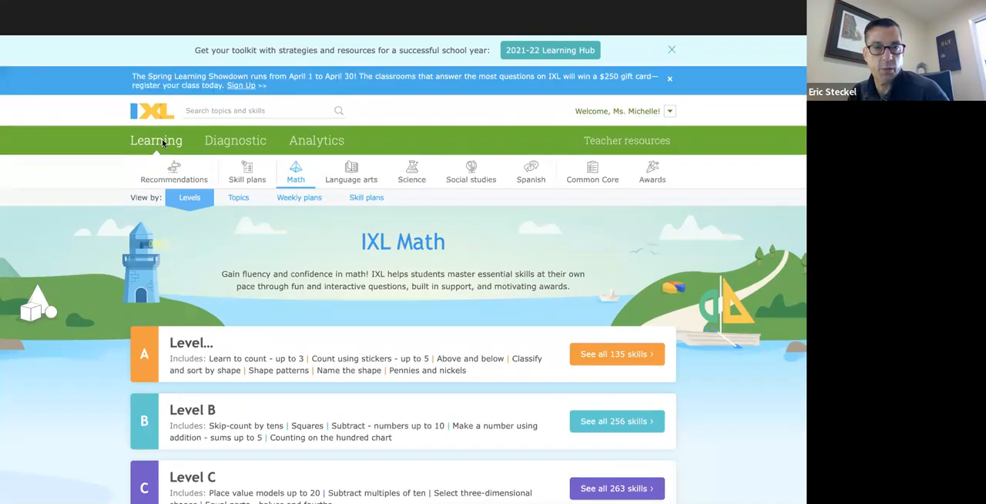
mouse_move(299, 213)
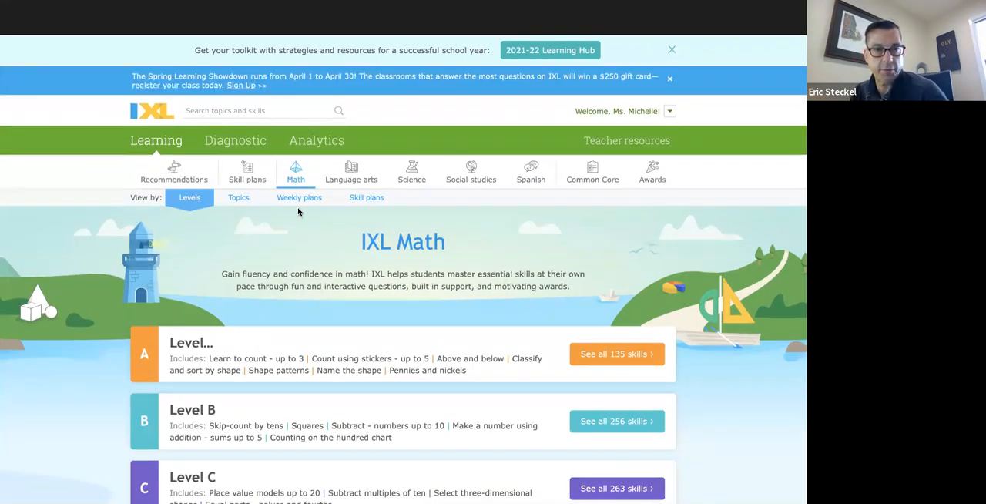
mouse_move(307, 237)
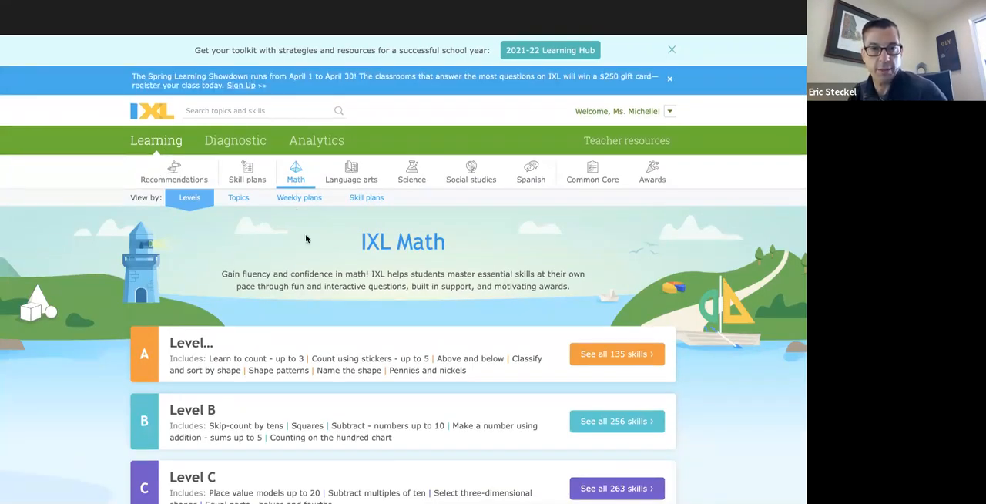
mouse_move(321, 247)
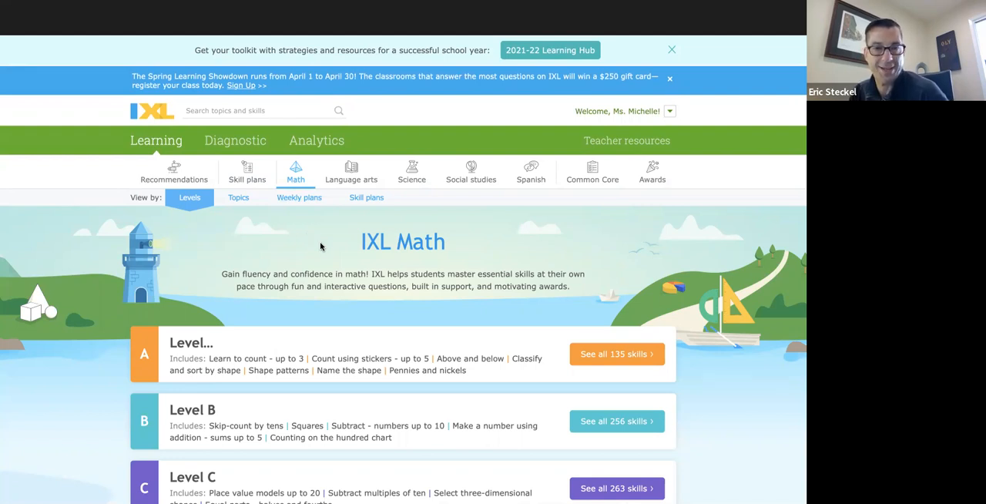